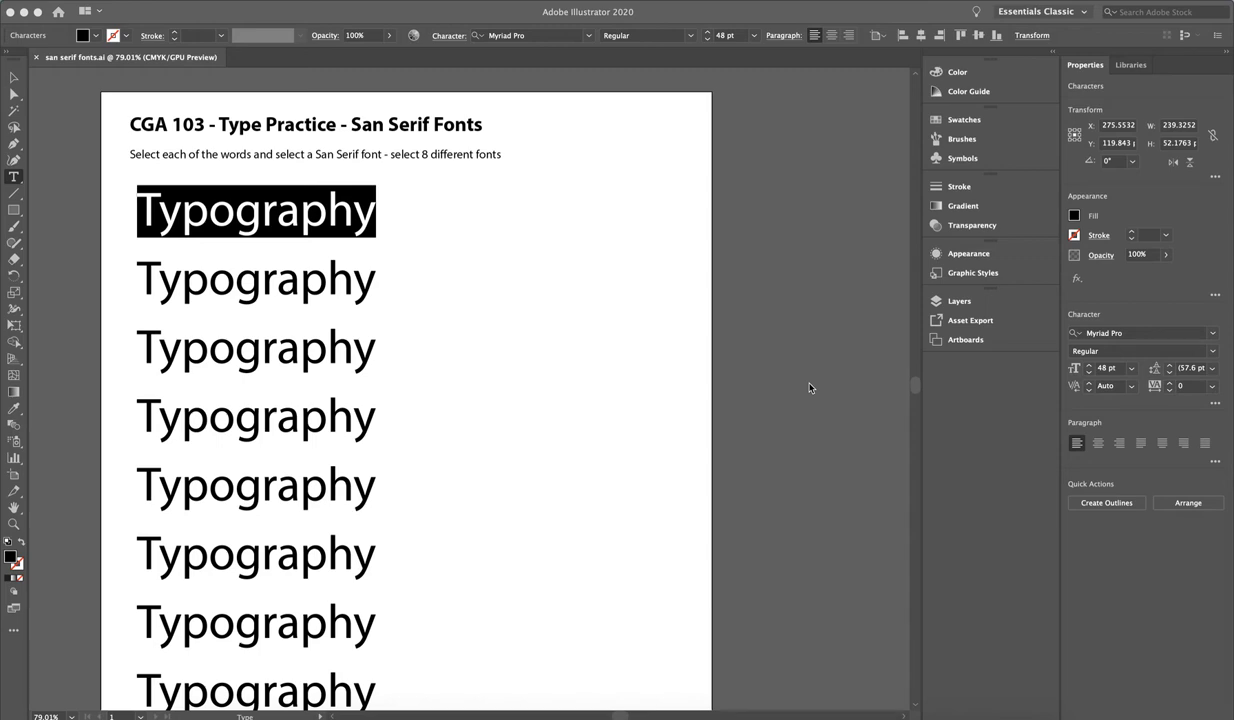
mouse_move(292, 238)
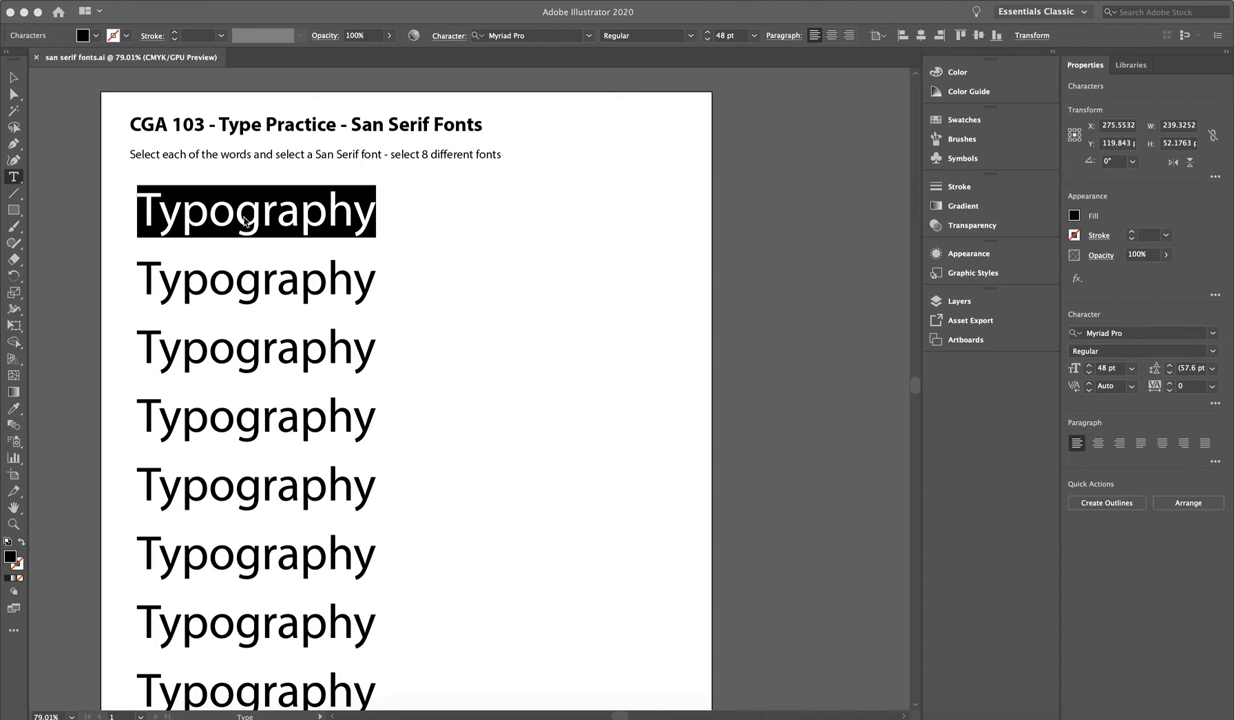
mouse_move(596, 32)
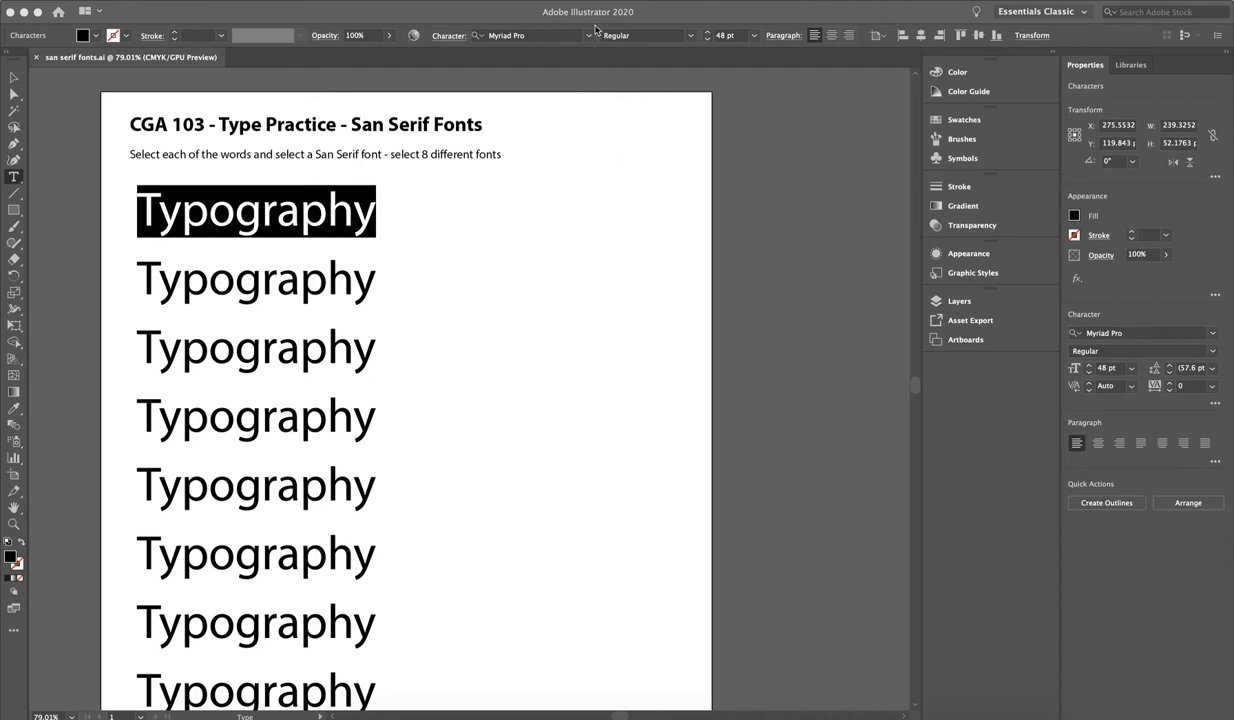
Step: Restyle the first word, set the second word in Avenir, and the third in a bold sans serif
click(478, 36)
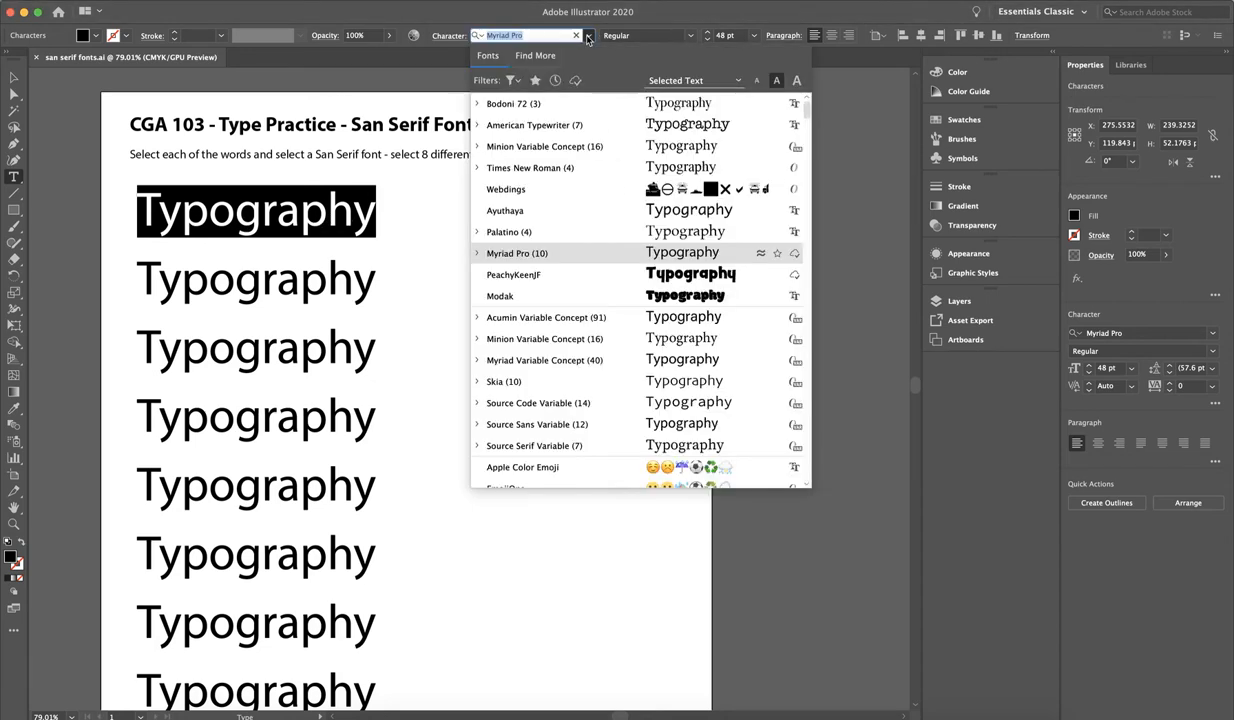
scroll(down, 3)
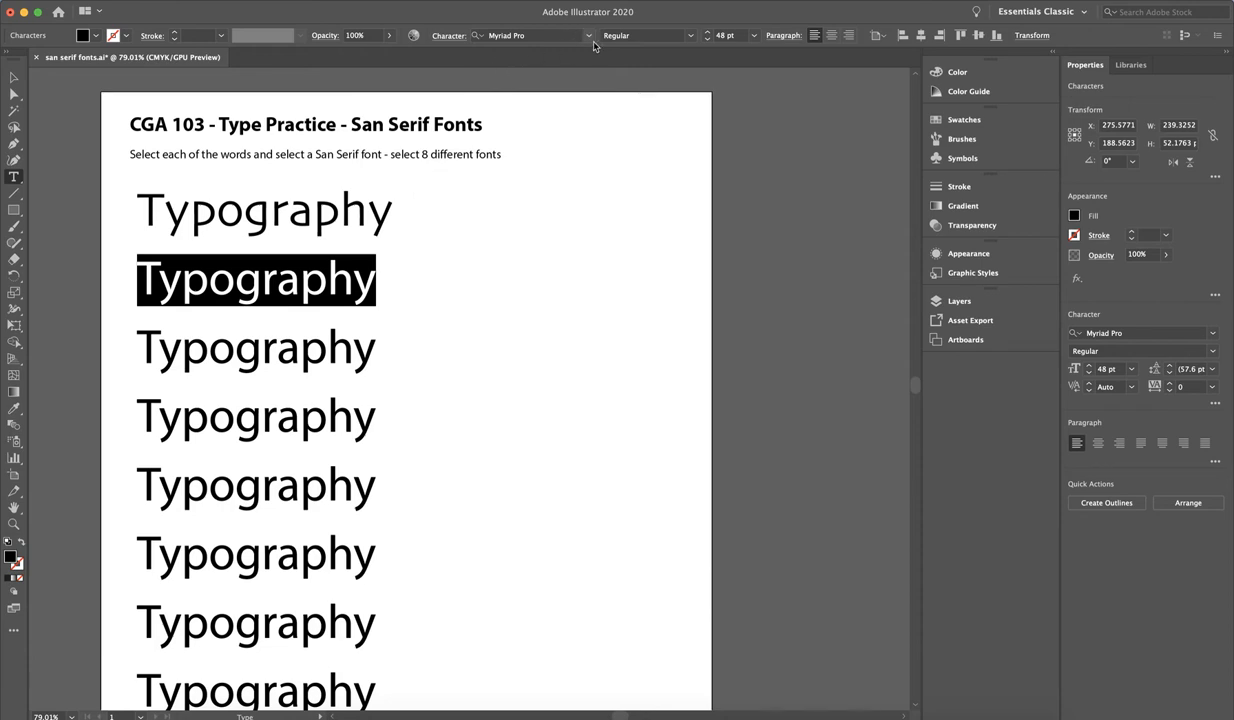
click(588, 36)
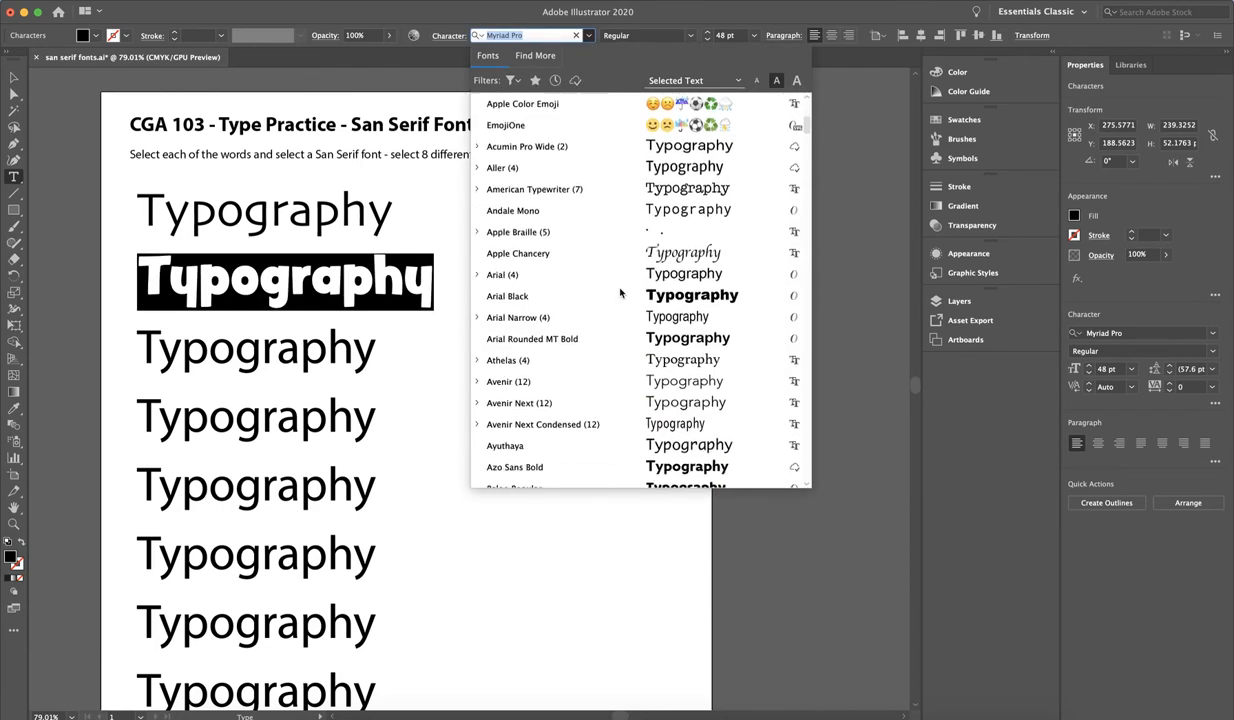
scroll(down, 3)
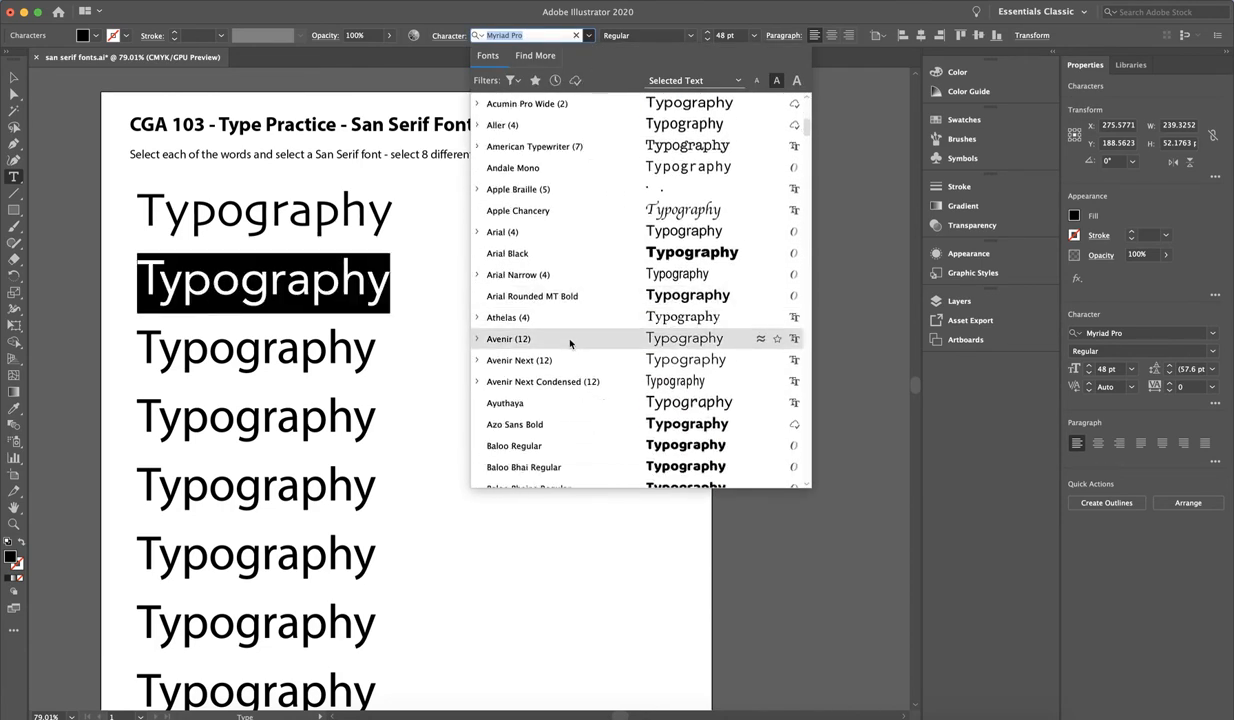
click(508, 338)
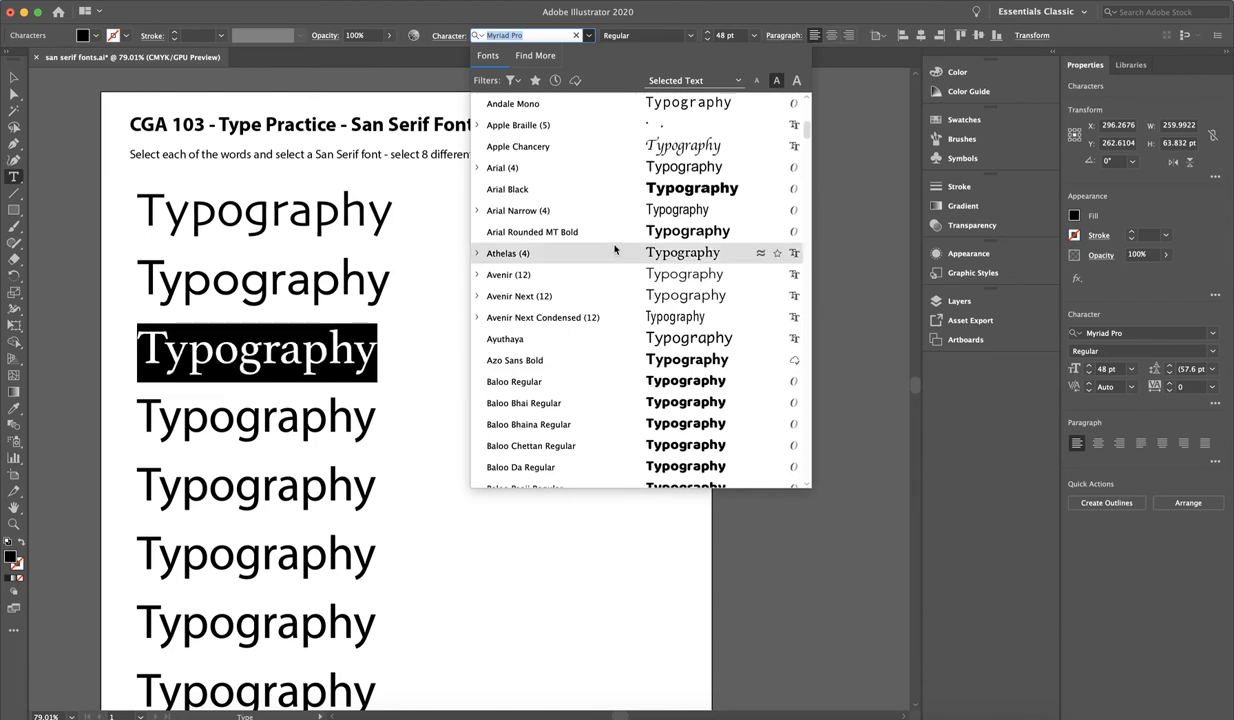
click(514, 360)
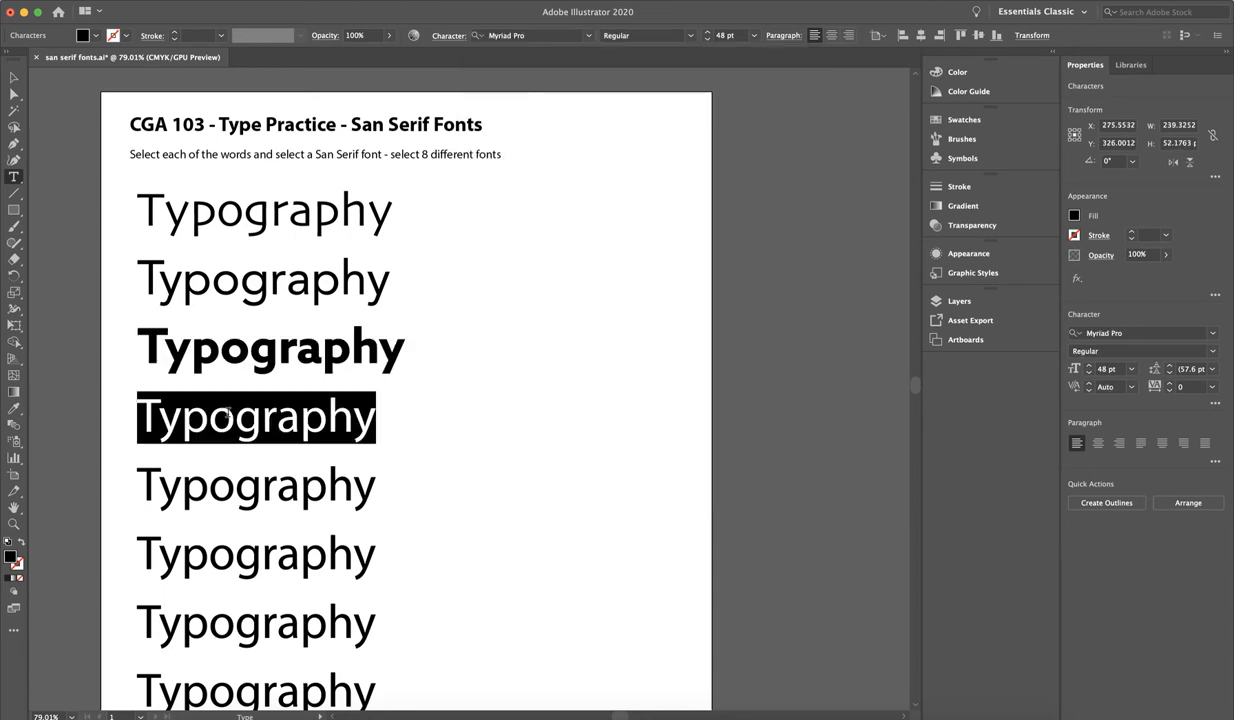
mouse_move(264, 324)
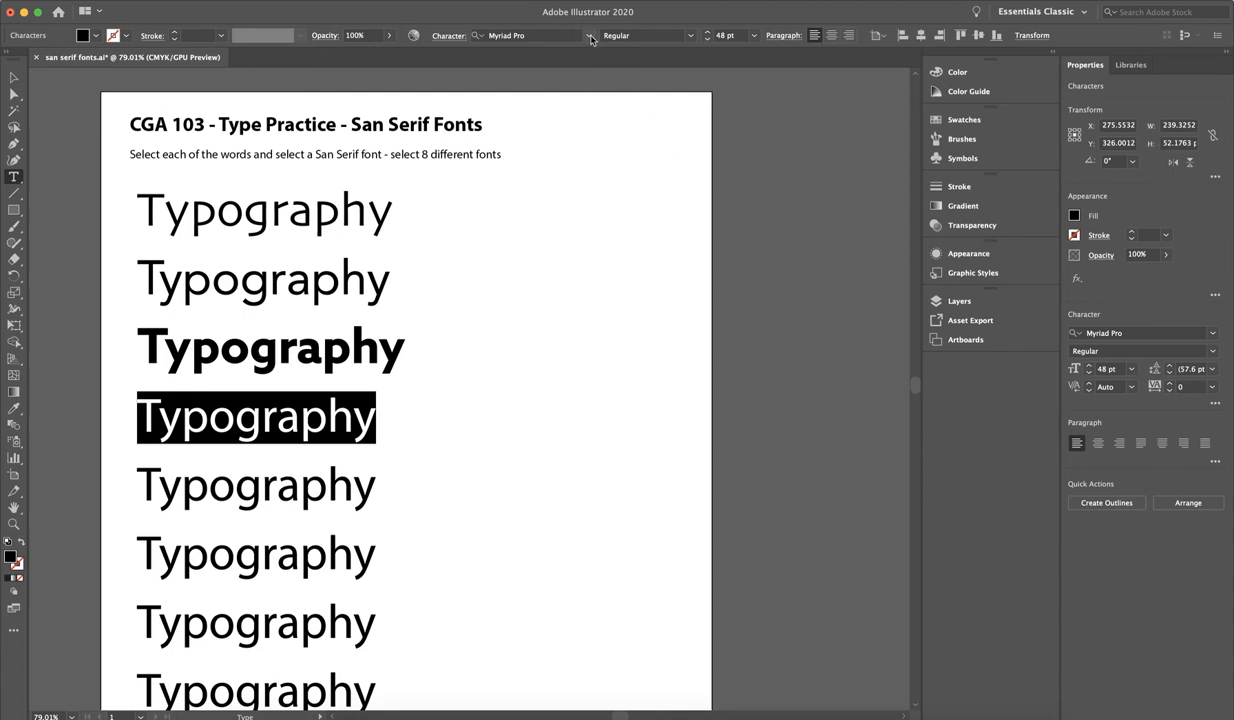
Step: Set the fourth Typography word in Program OT and deselect, leaving the lower words unchanged
click(588, 36)
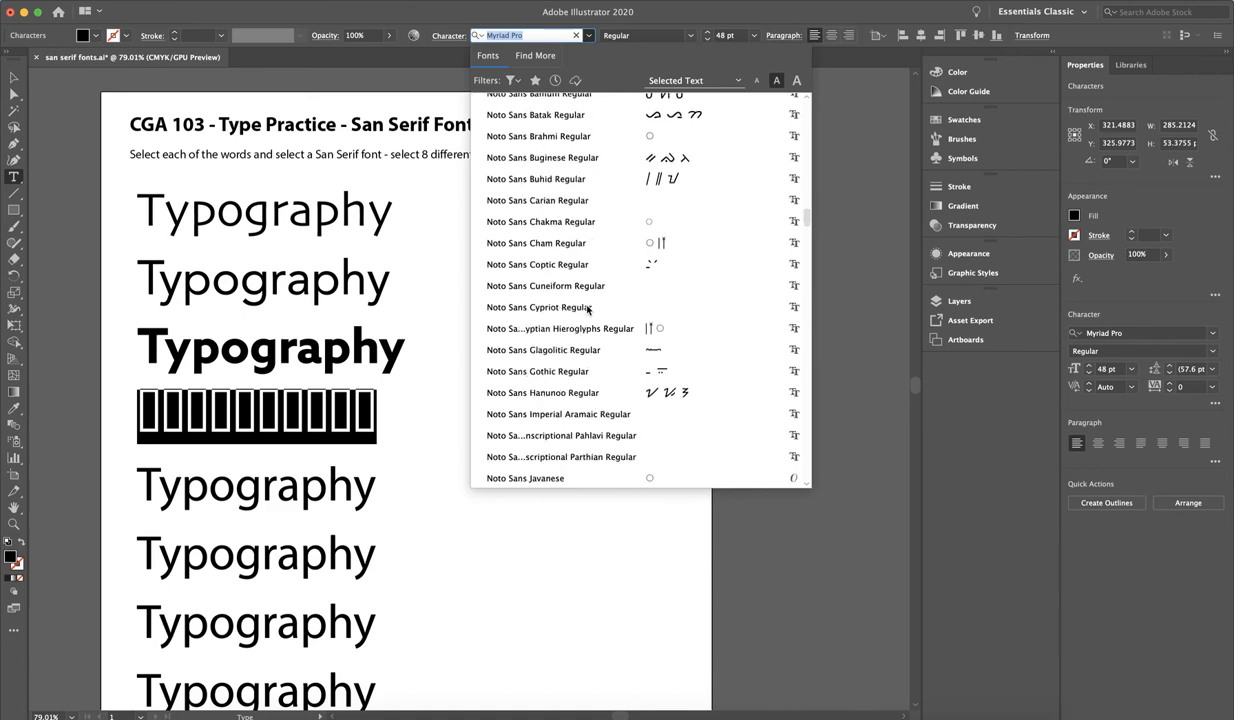
scroll(down, 3)
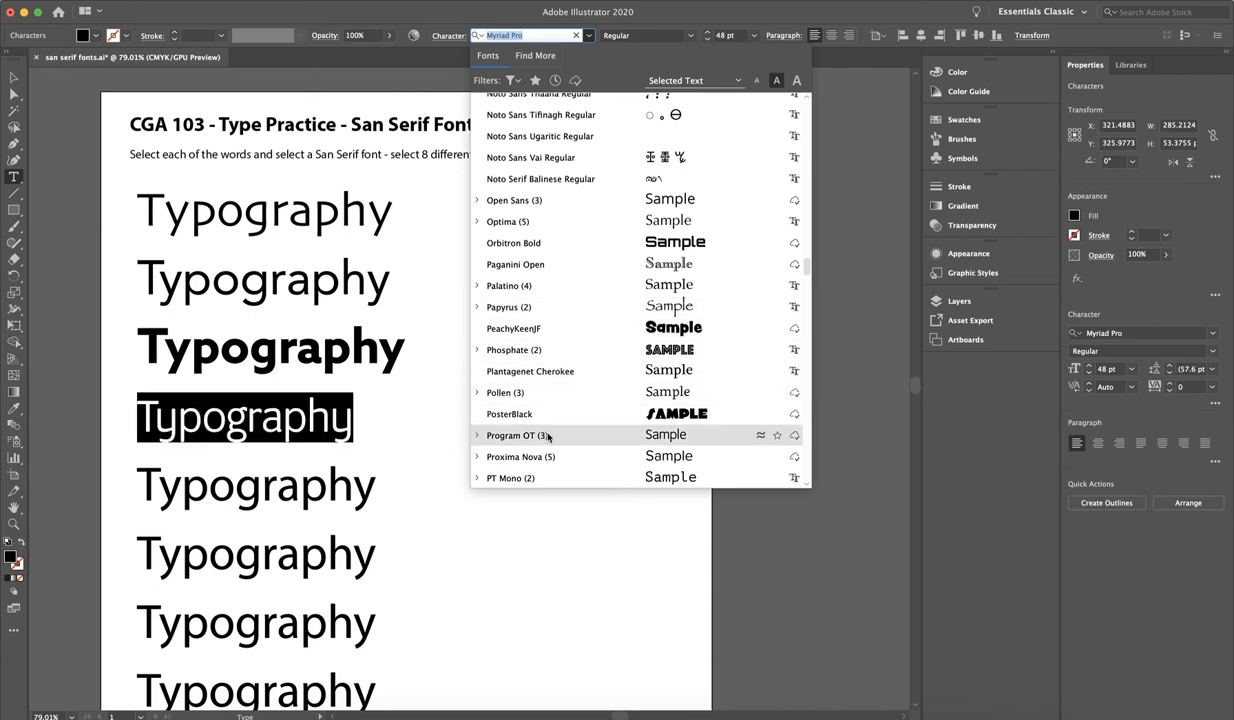
click(510, 434)
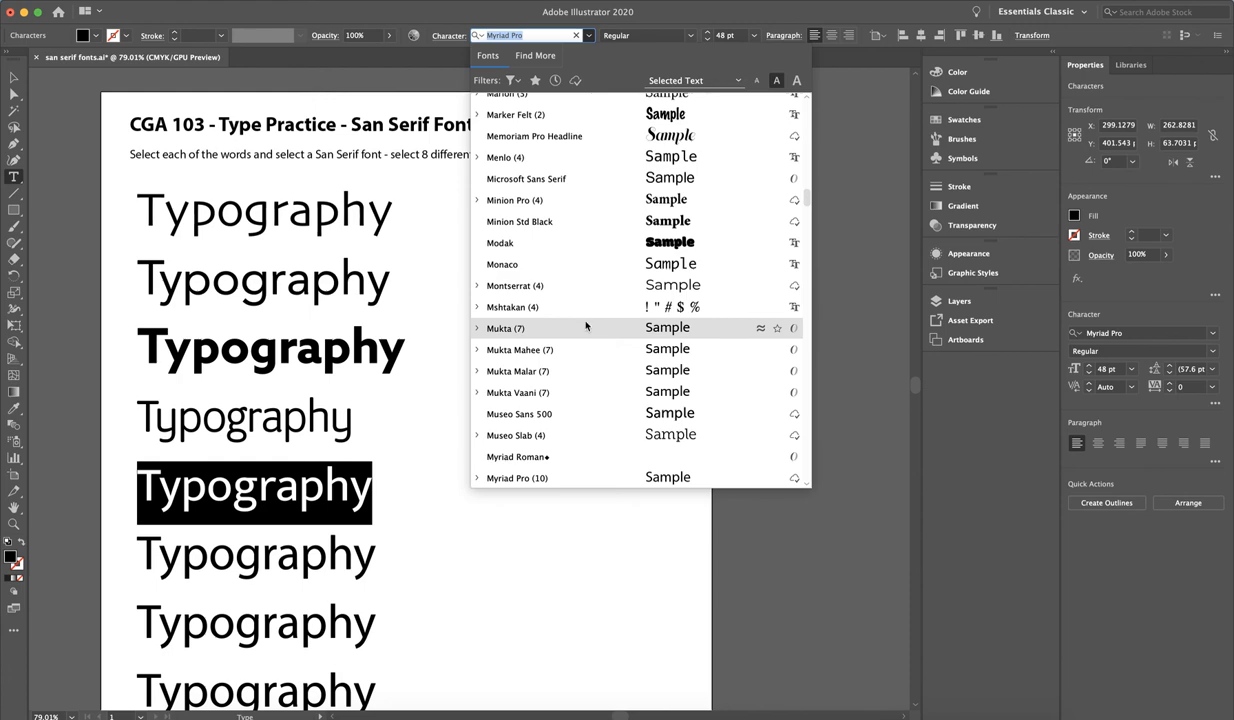
click(506, 328)
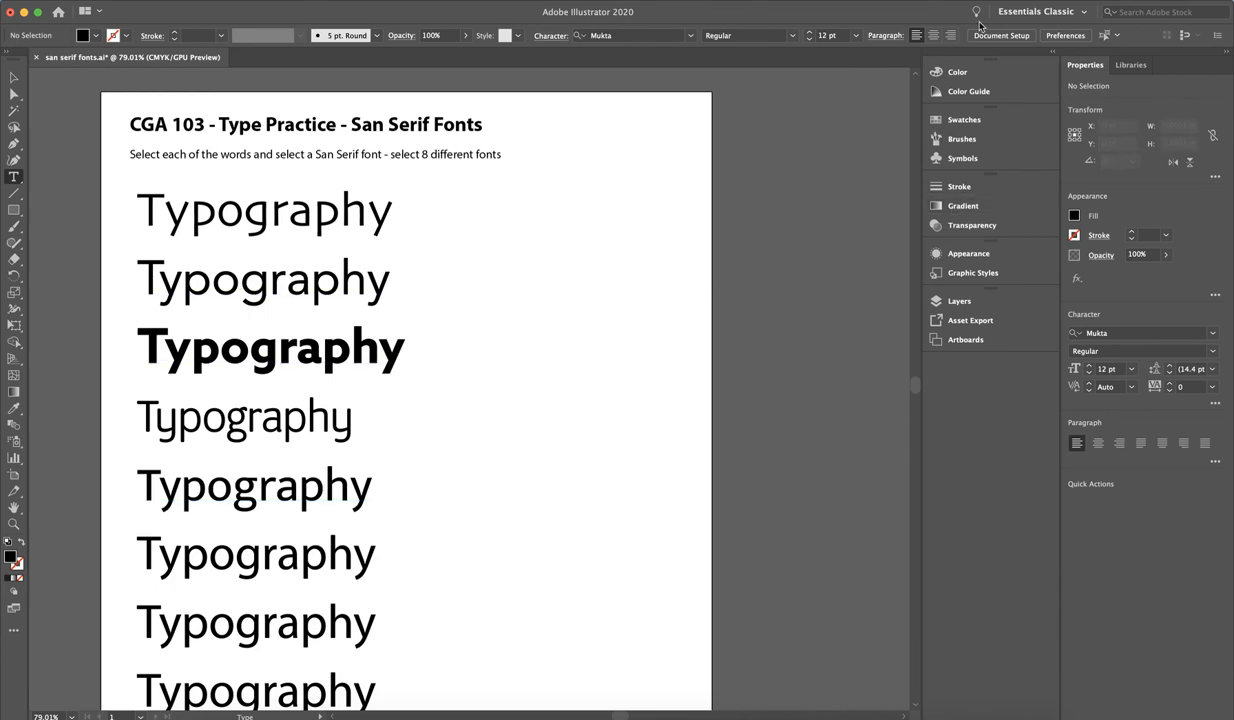
click(976, 12)
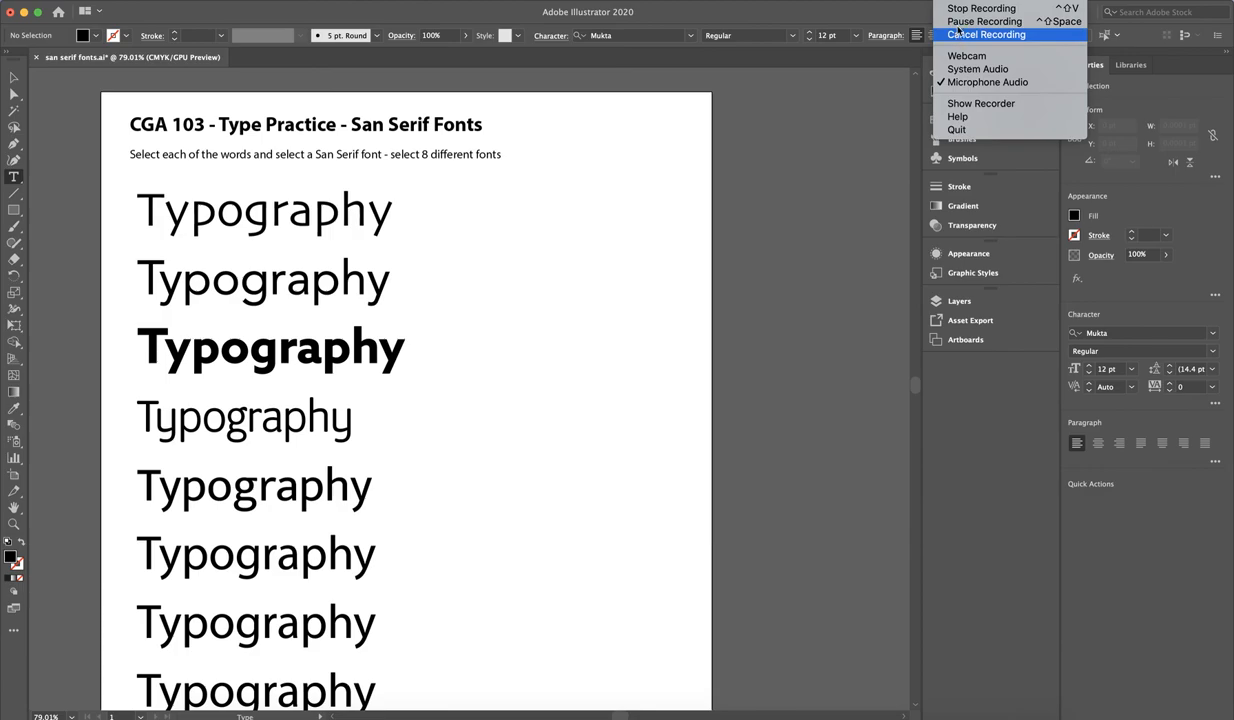